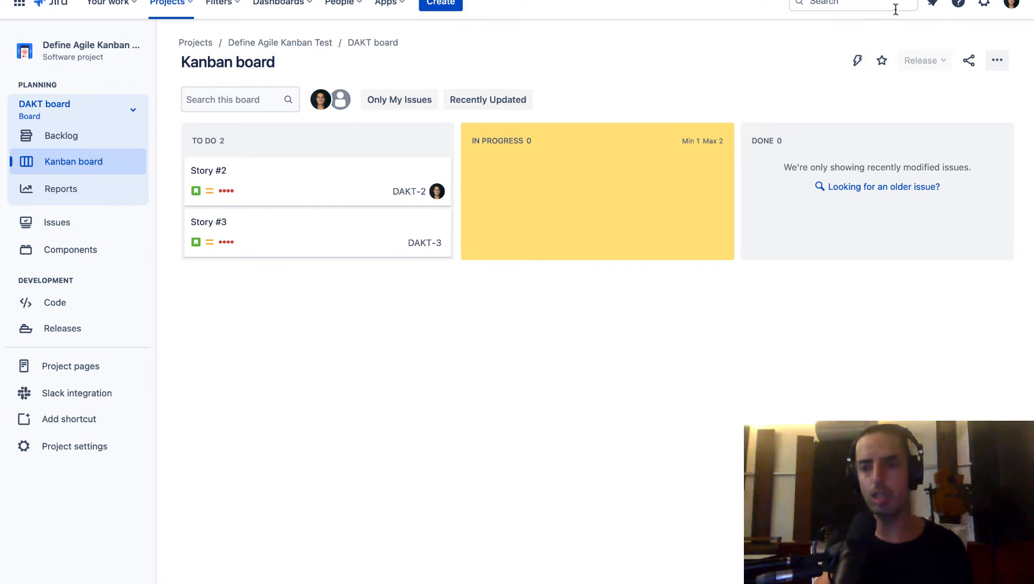
{"action": "mouse_move", "coordinate": [983, 5]}
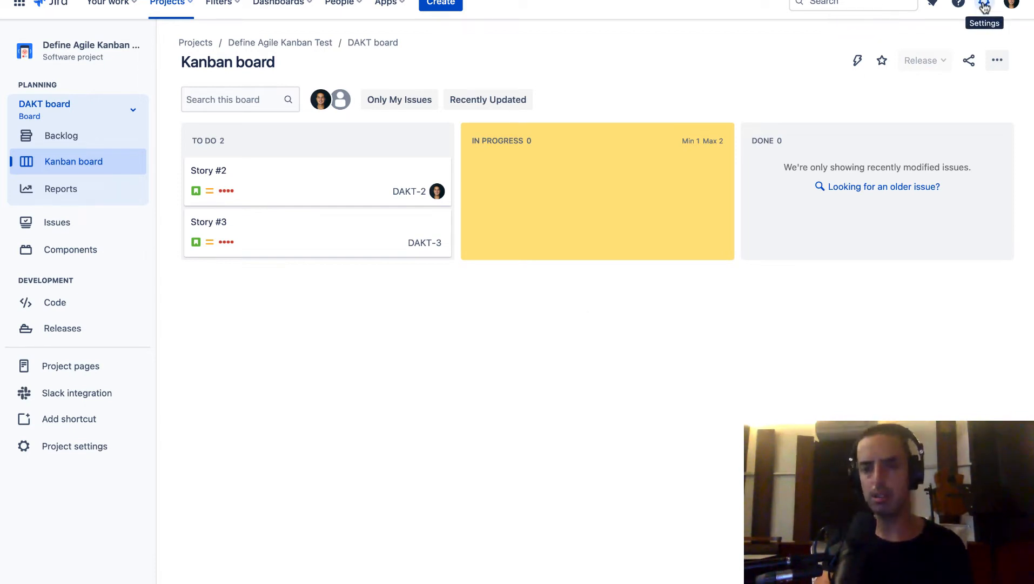
Step: Go to User management under Atlassian Admin from the Jira Settings gear menu
{"action": "left_click", "coordinate": [983, 5]}
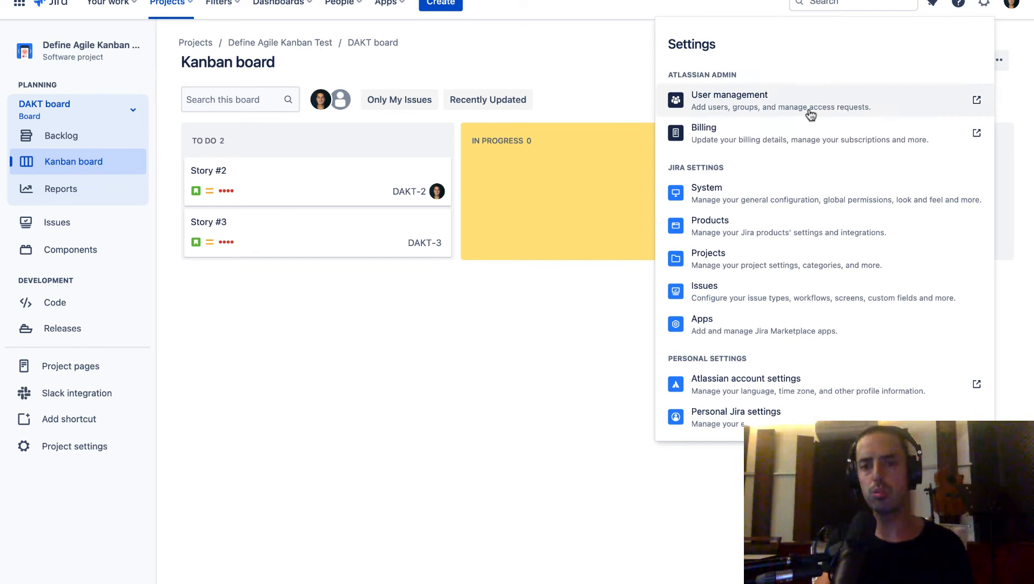
{"action": "left_click", "coordinate": [729, 95]}
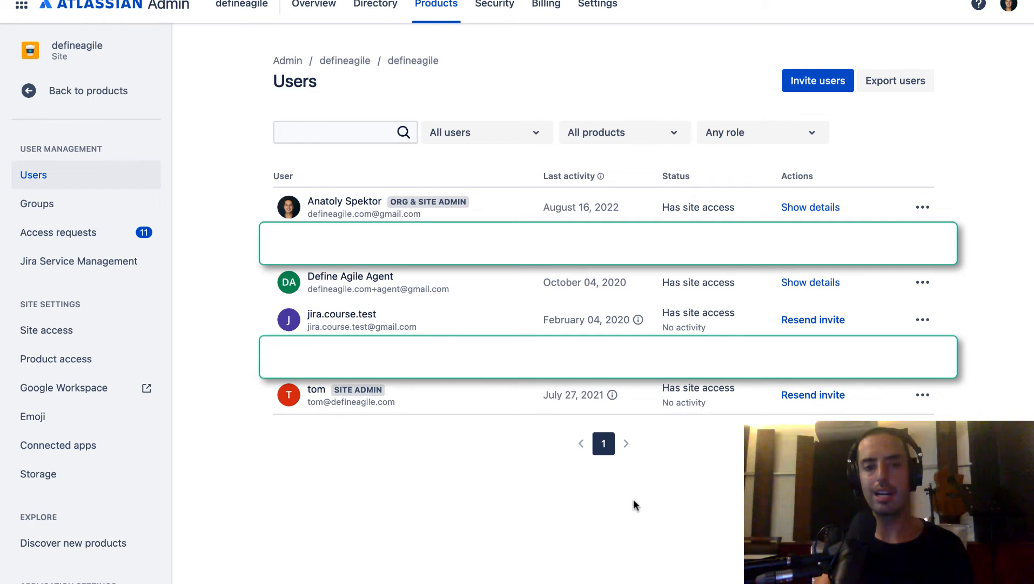
{"action": "mouse_move", "coordinate": [864, 401]}
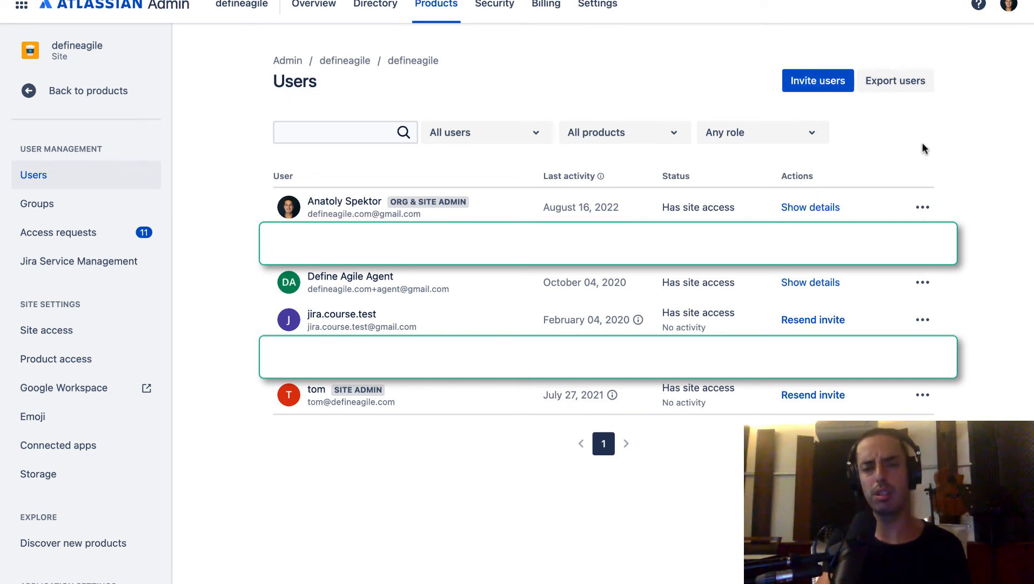
{"action": "mouse_move", "coordinate": [960, 130]}
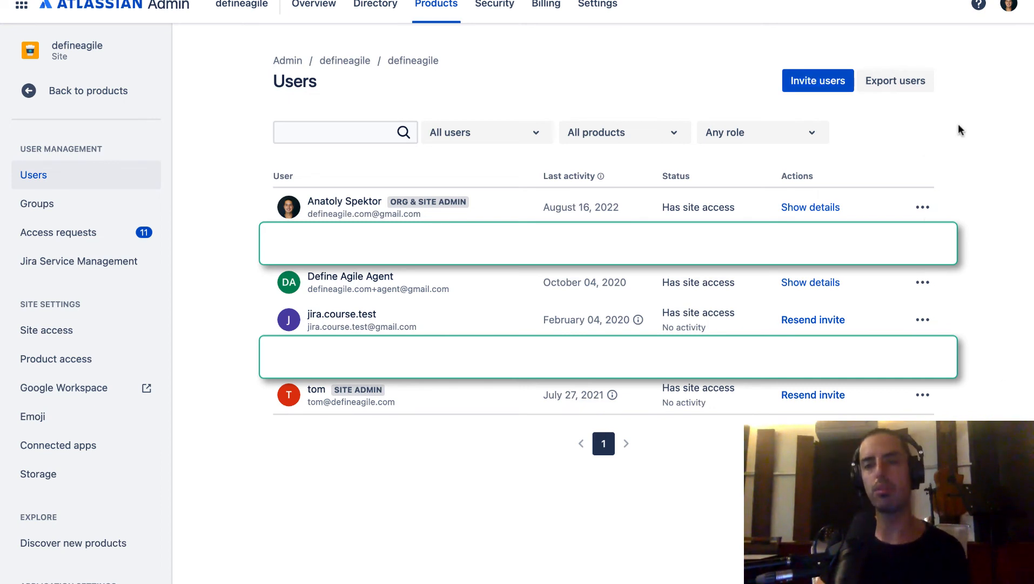